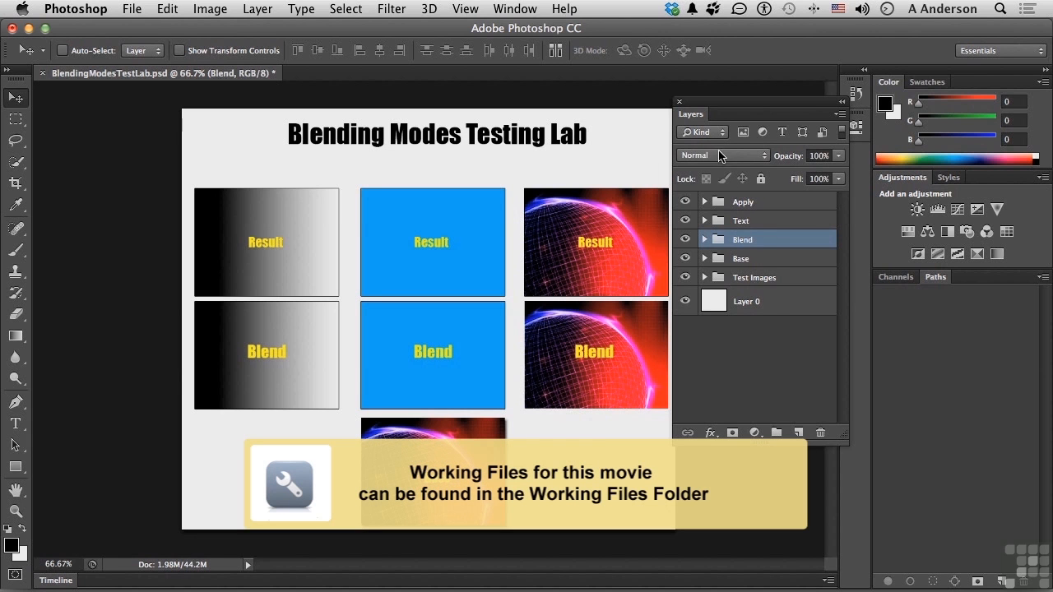
# Set the Blend group's blend mode to Difference in the Layers panel.
pyautogui.click(723, 155)
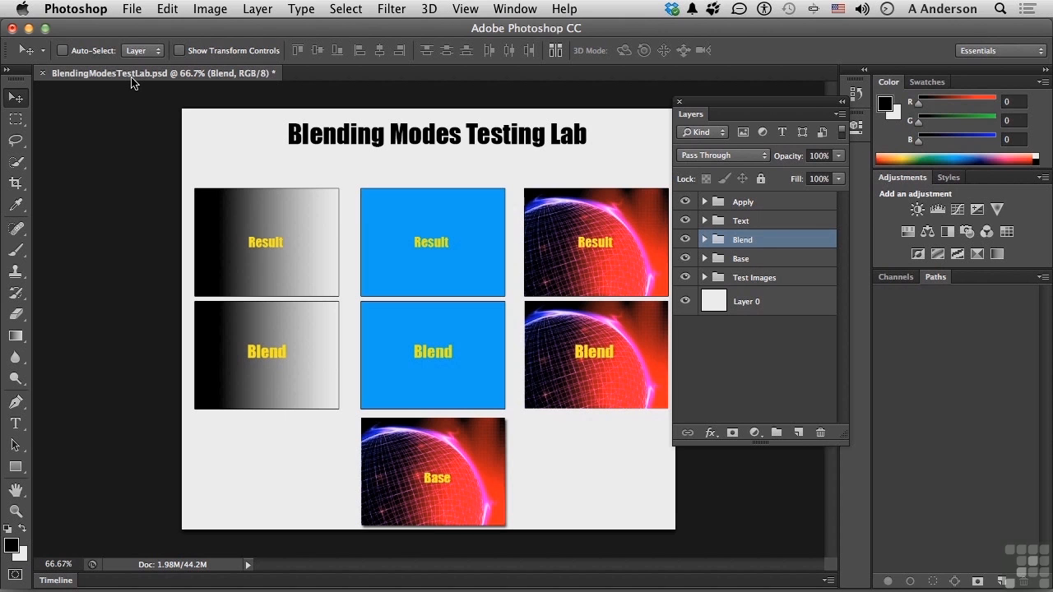
pyautogui.moveTo(174, 107)
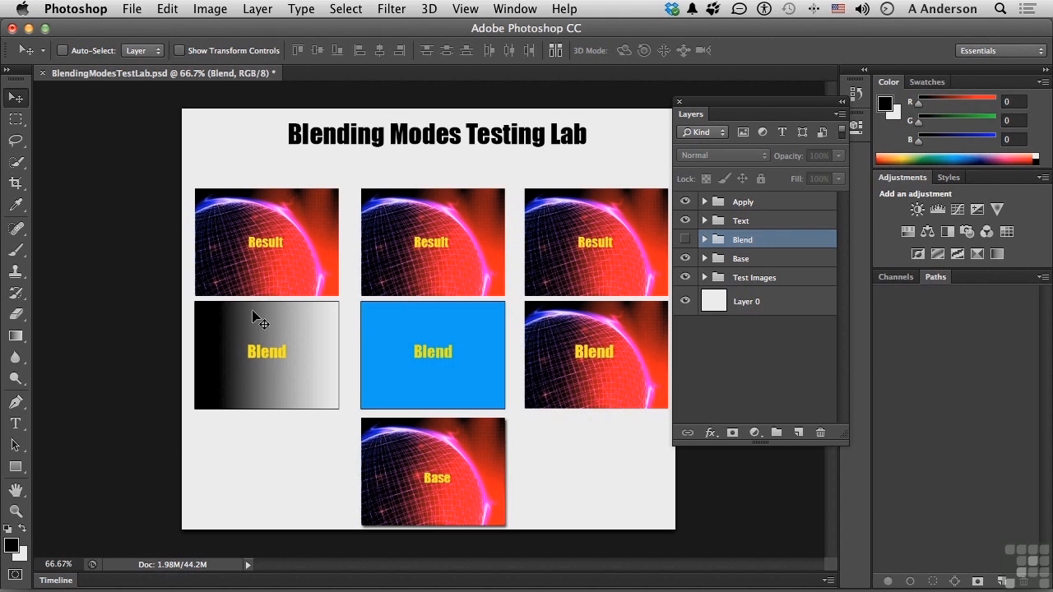
pyautogui.moveTo(552, 246)
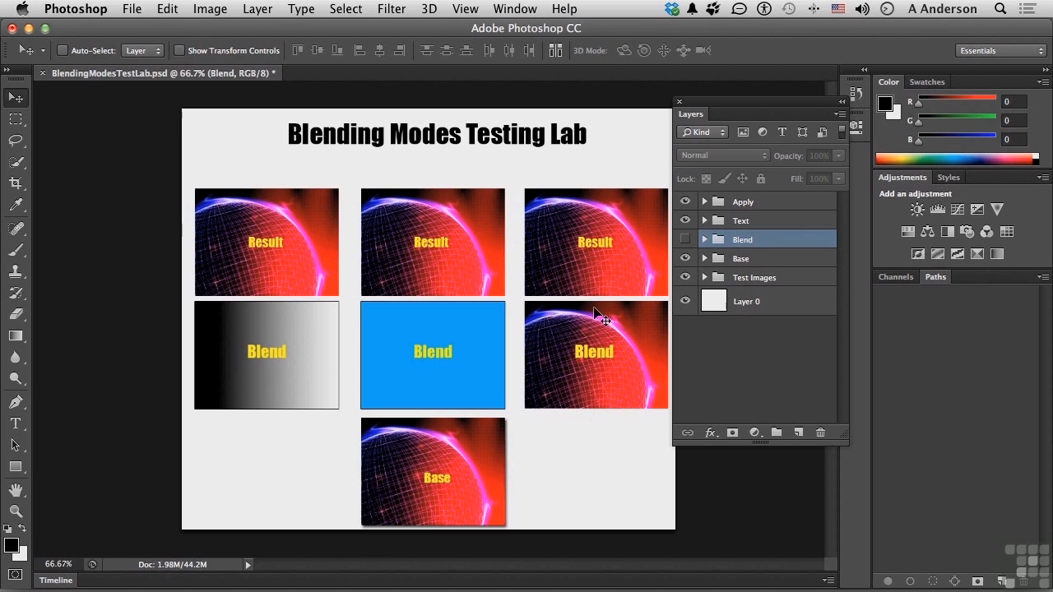
pyautogui.moveTo(638, 260)
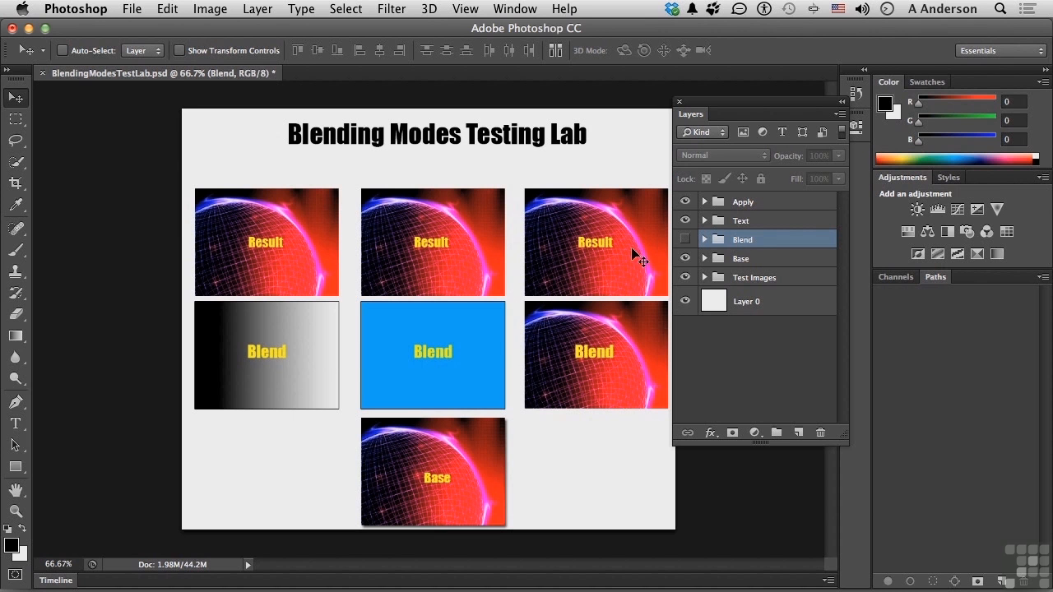
pyautogui.moveTo(474, 321)
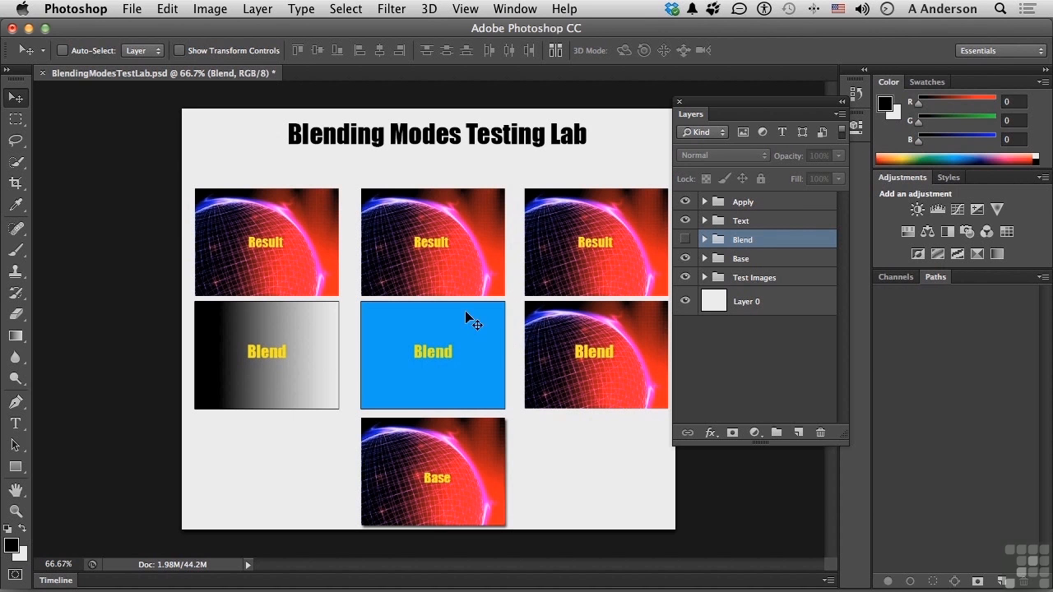
pyautogui.moveTo(411, 283)
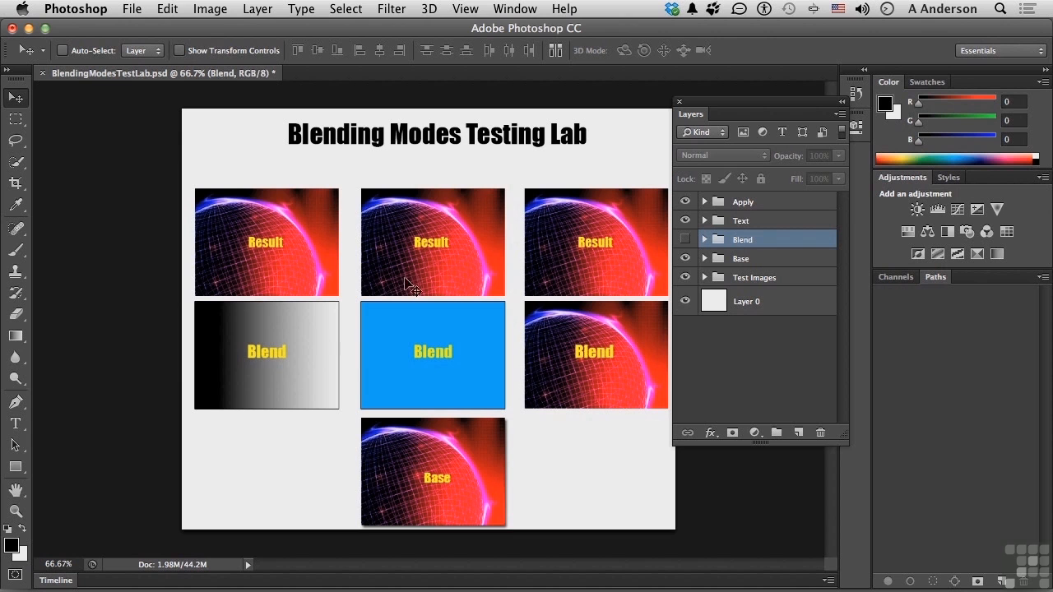
pyautogui.moveTo(267, 262)
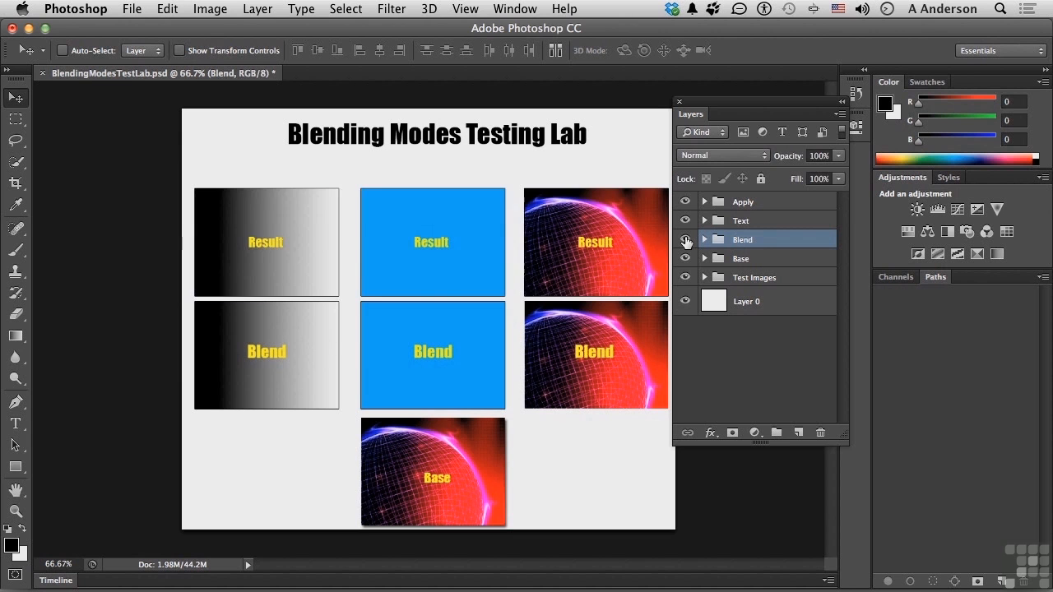
pyautogui.click(720, 155)
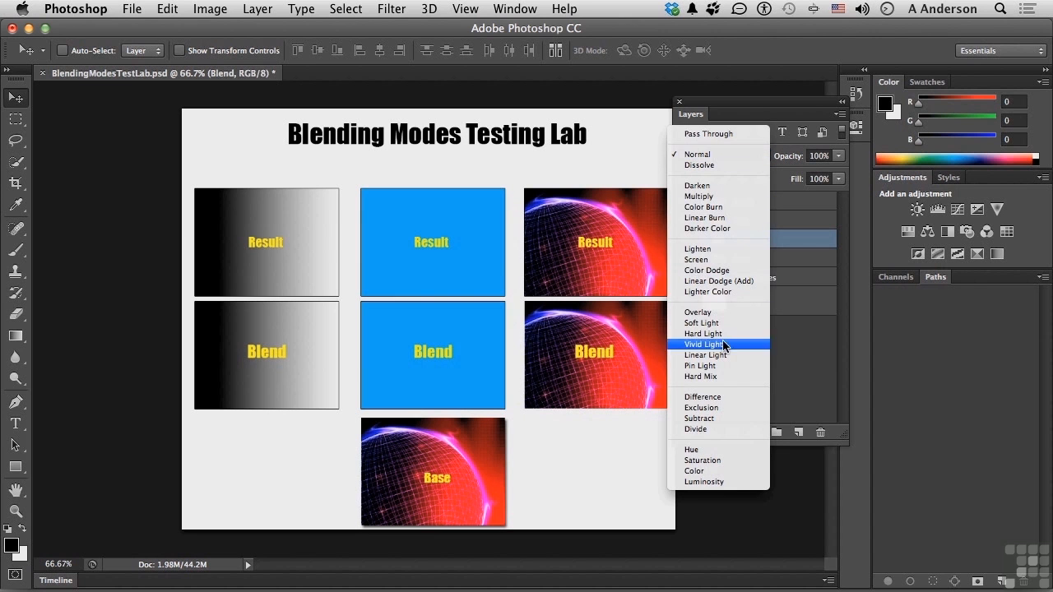
pyautogui.click(701, 396)
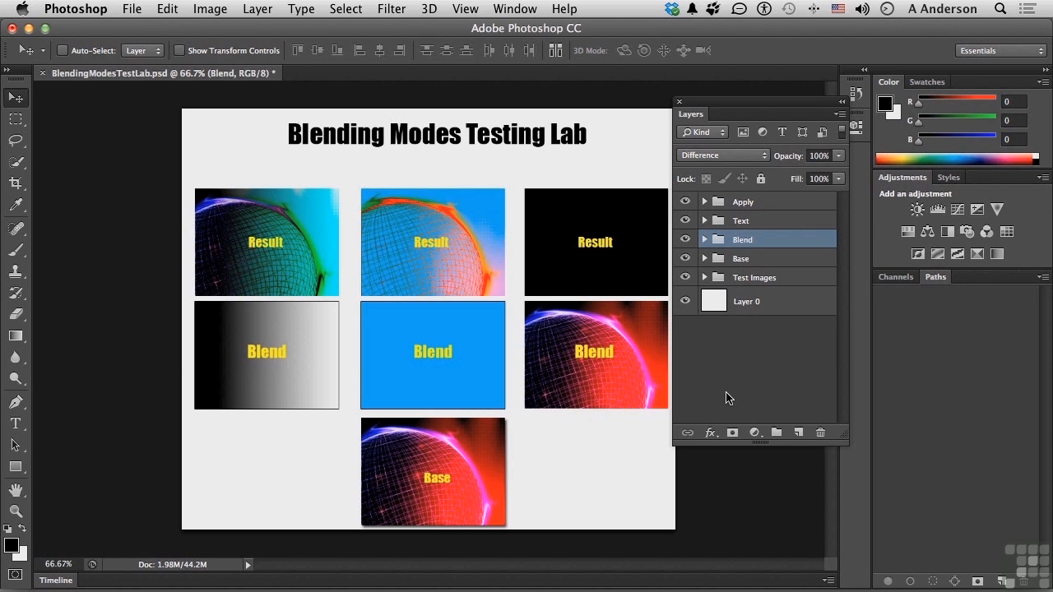
pyautogui.moveTo(290, 349)
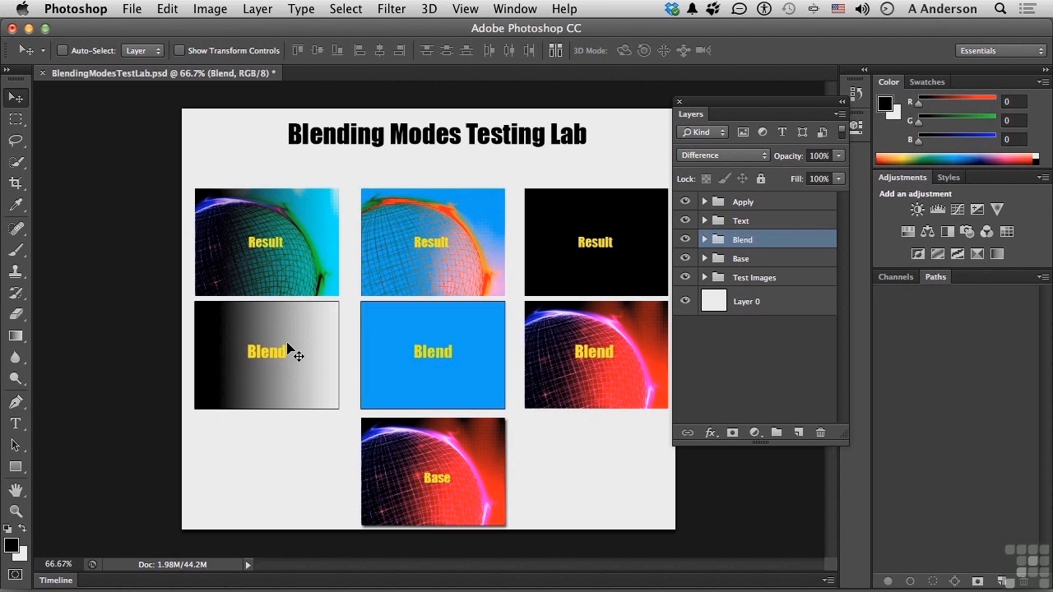
pyautogui.moveTo(237, 247)
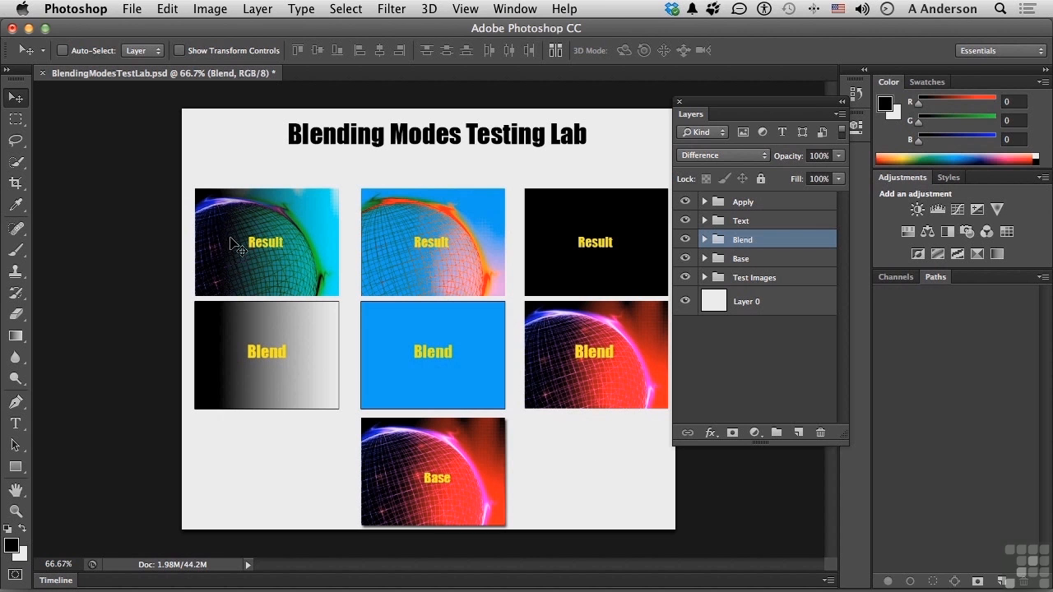
pyautogui.moveTo(491, 230)
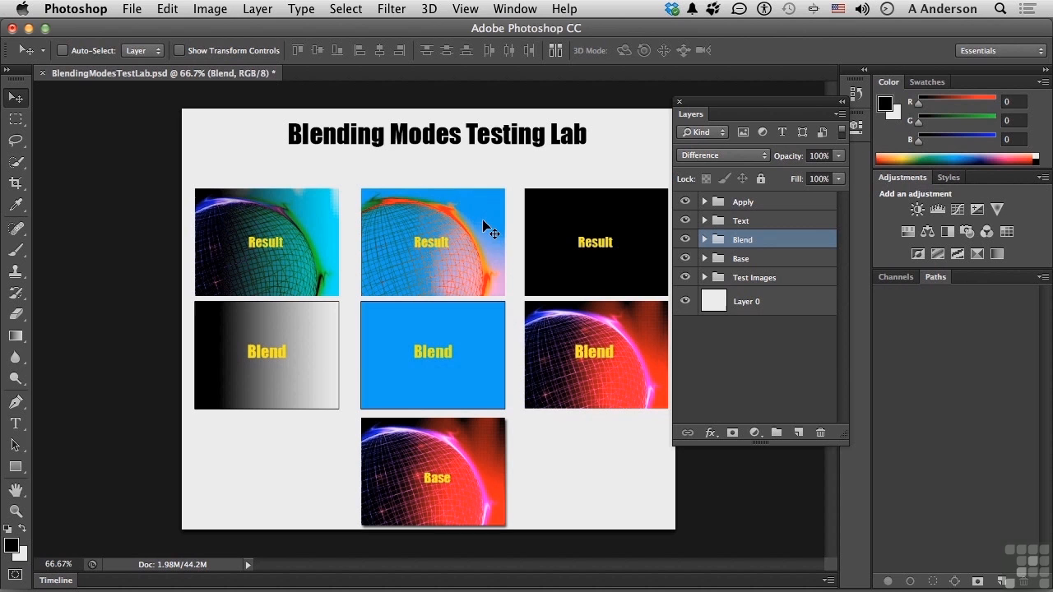
pyautogui.moveTo(461, 227)
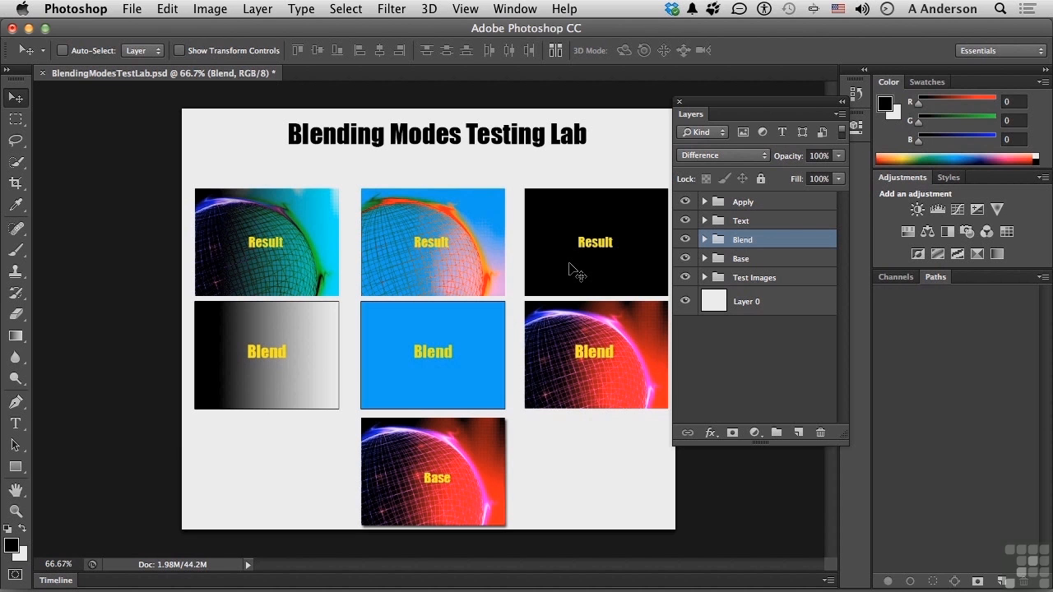
pyautogui.moveTo(704, 165)
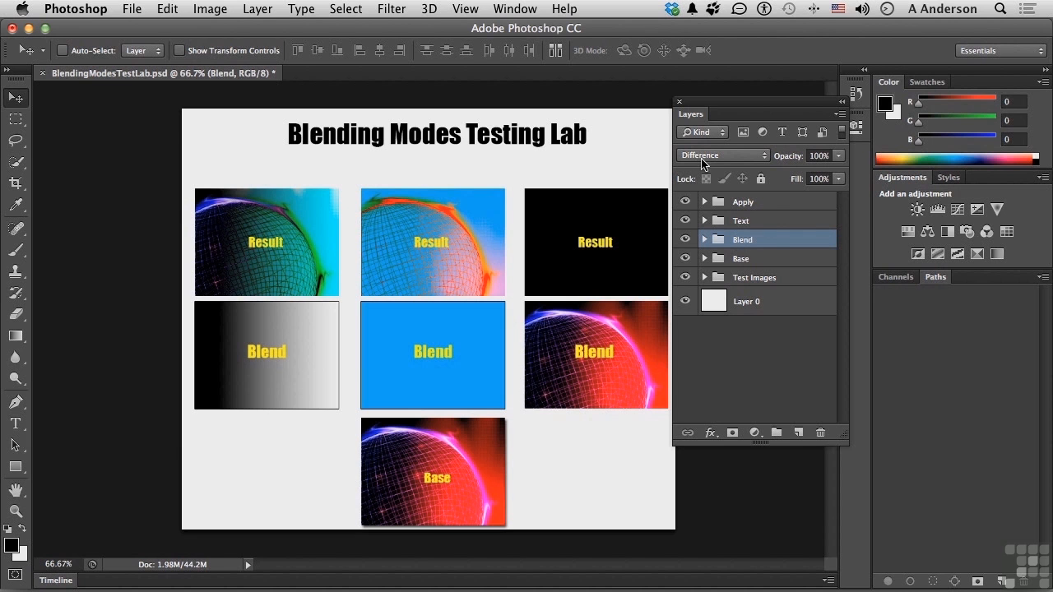
# Switch the Blend group from Difference to Exclusion.
pyautogui.click(722, 154)
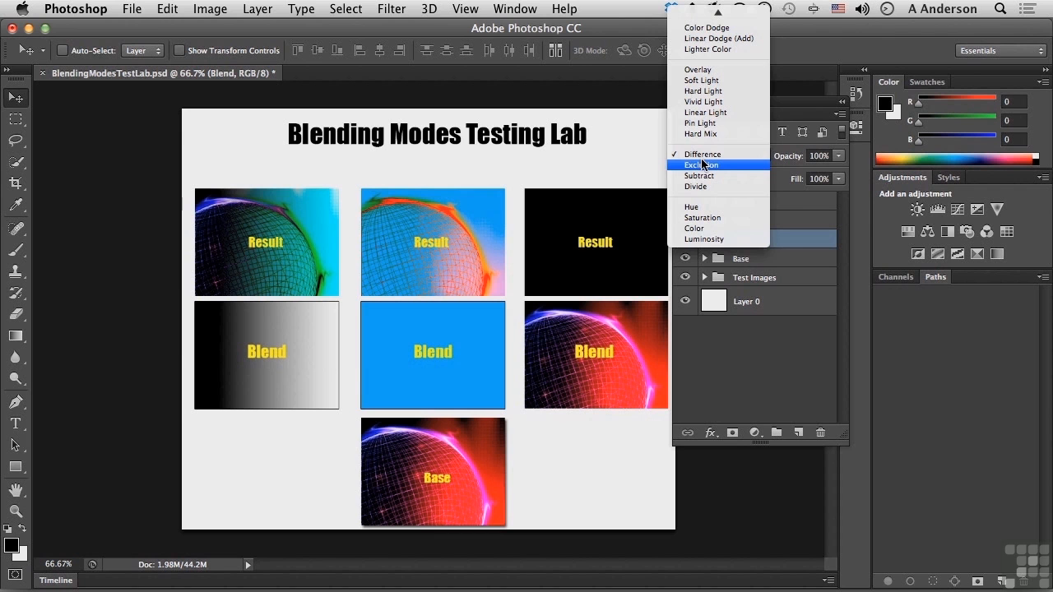
pyautogui.click(701, 164)
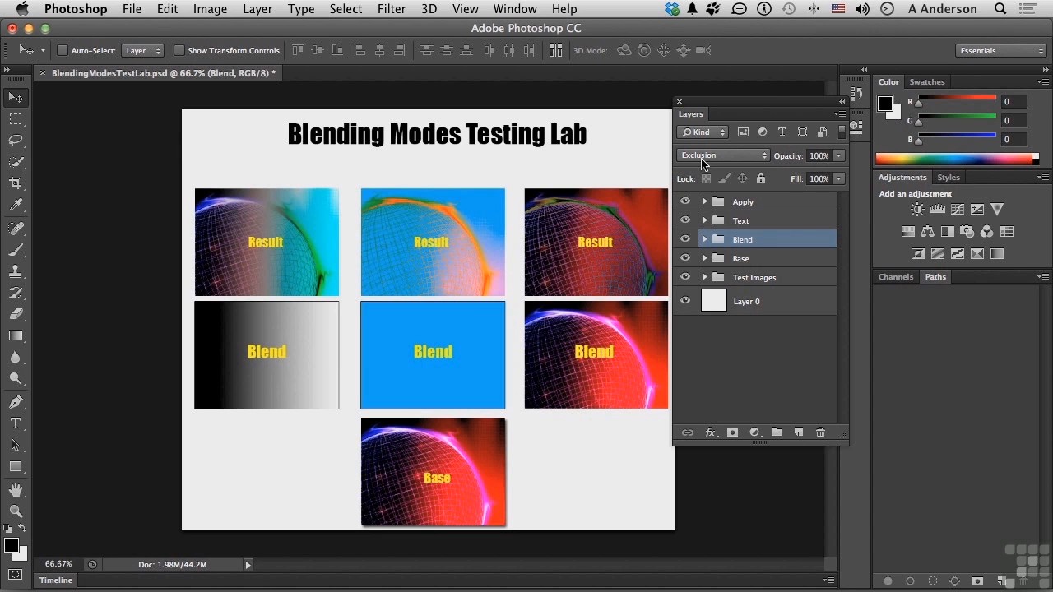
pyautogui.moveTo(378, 276)
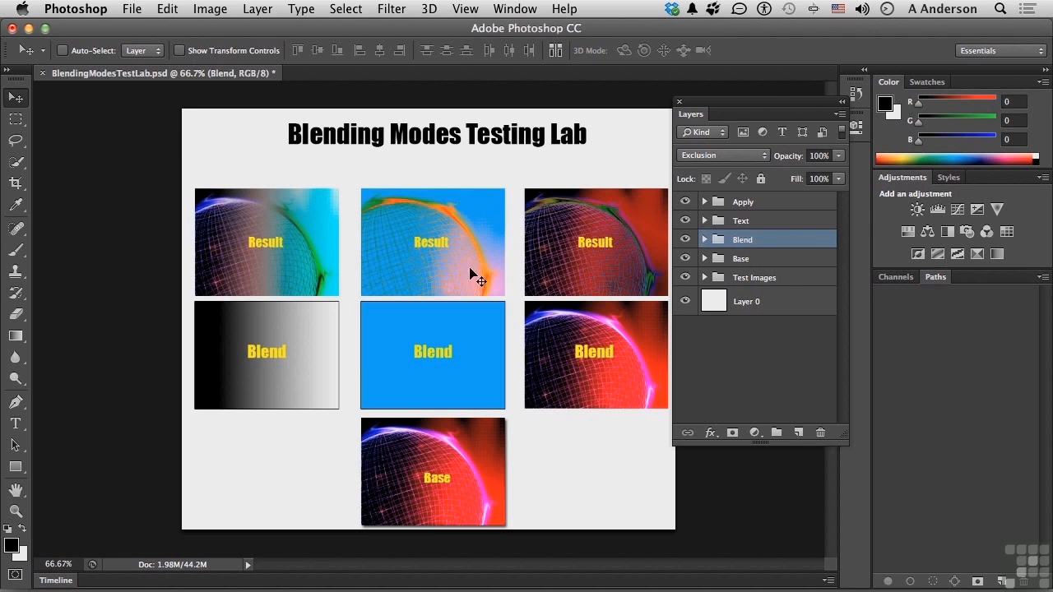
pyautogui.moveTo(638, 247)
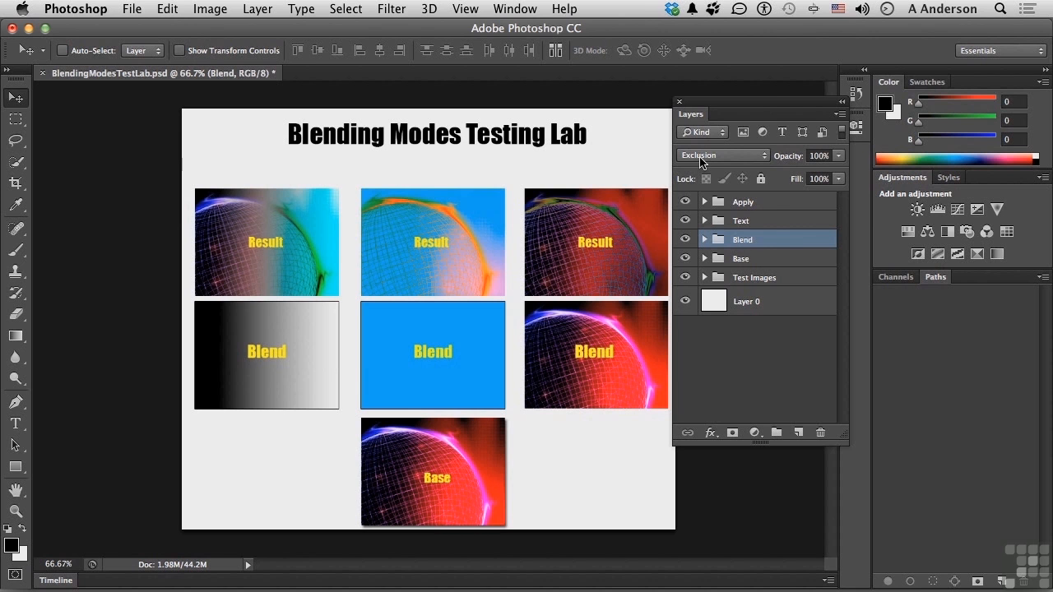
# Change the Blend group's blend mode to Subtract.
pyautogui.click(723, 155)
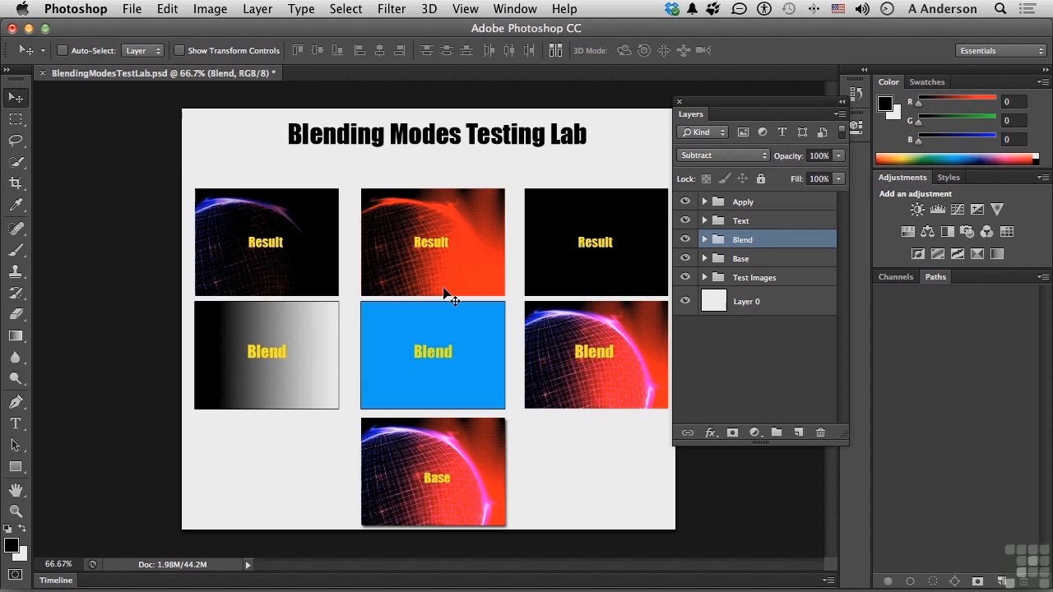
pyautogui.moveTo(398, 329)
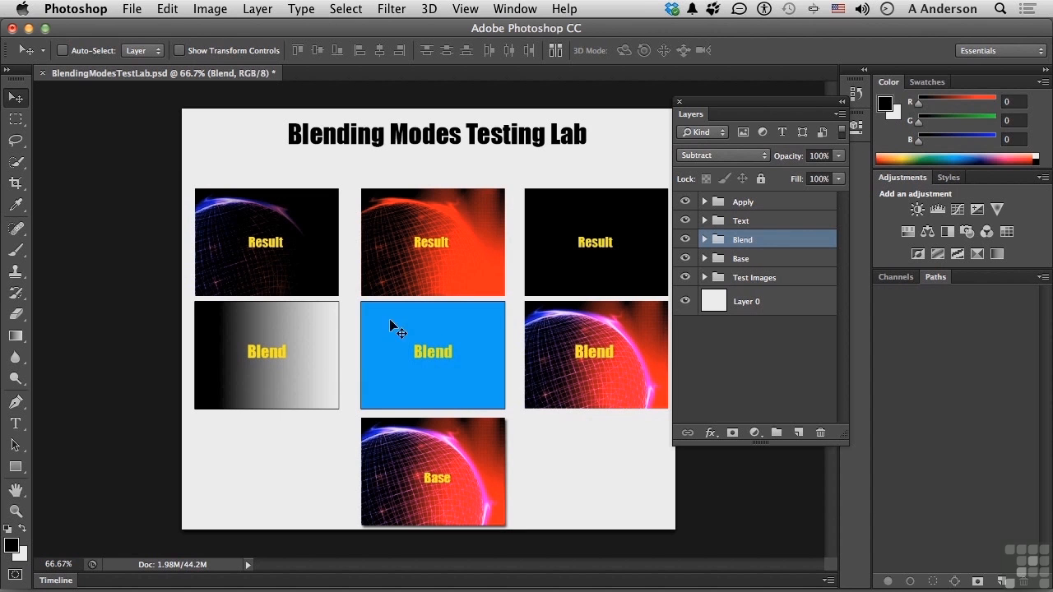
pyautogui.moveTo(469, 222)
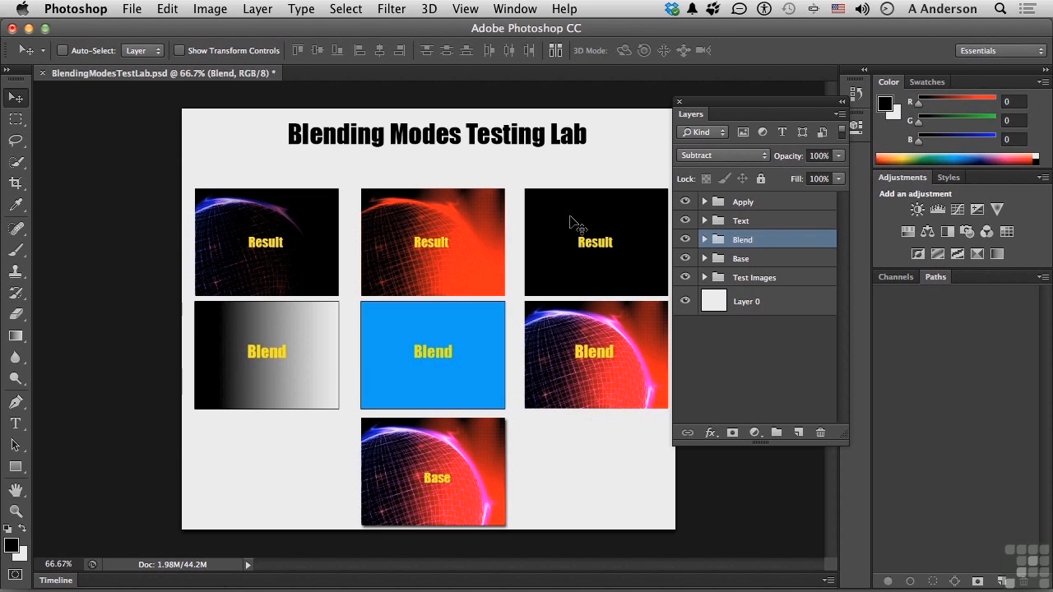
# Switch the Blend group's blend mode to Divide.
pyautogui.click(721, 154)
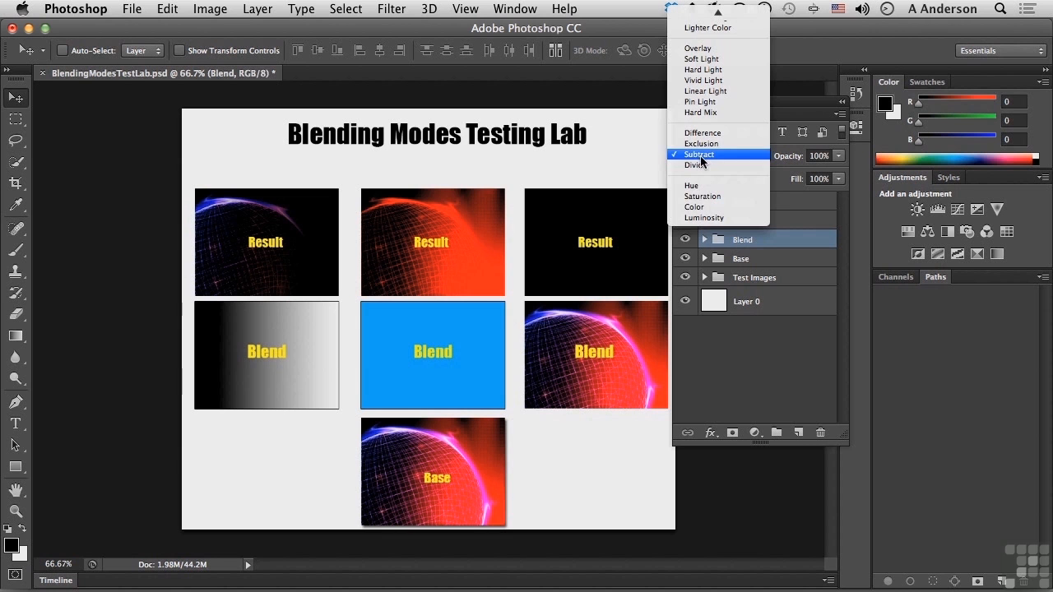
pyautogui.click(698, 165)
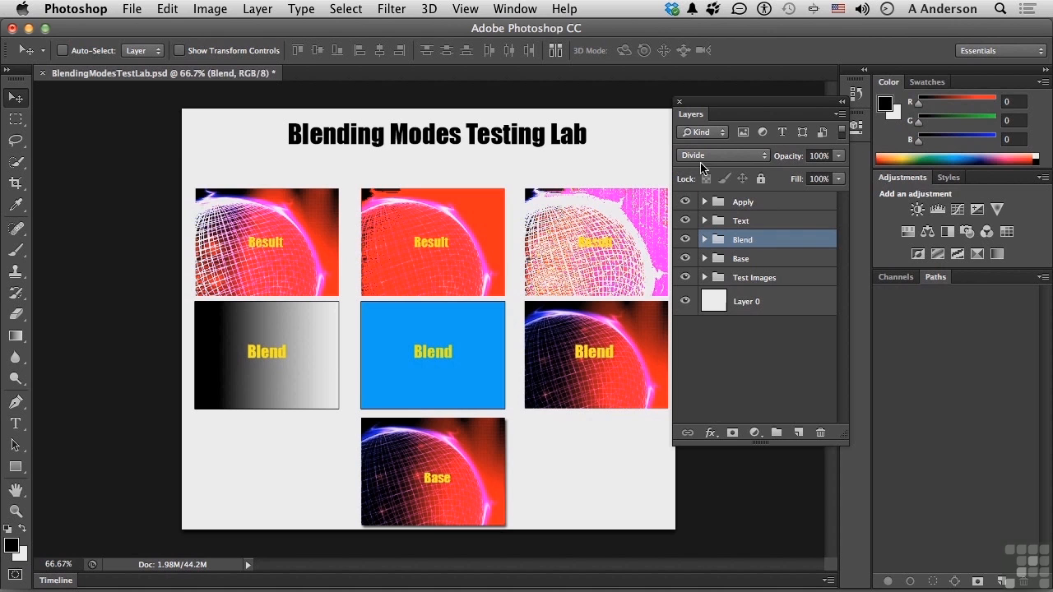
pyautogui.moveTo(287, 293)
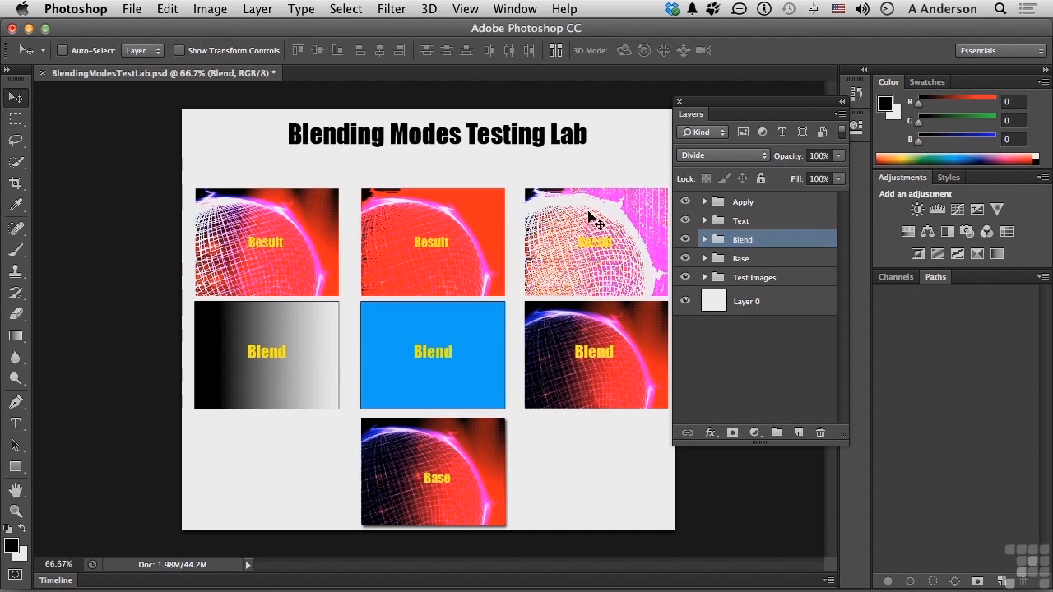
pyautogui.moveTo(643, 278)
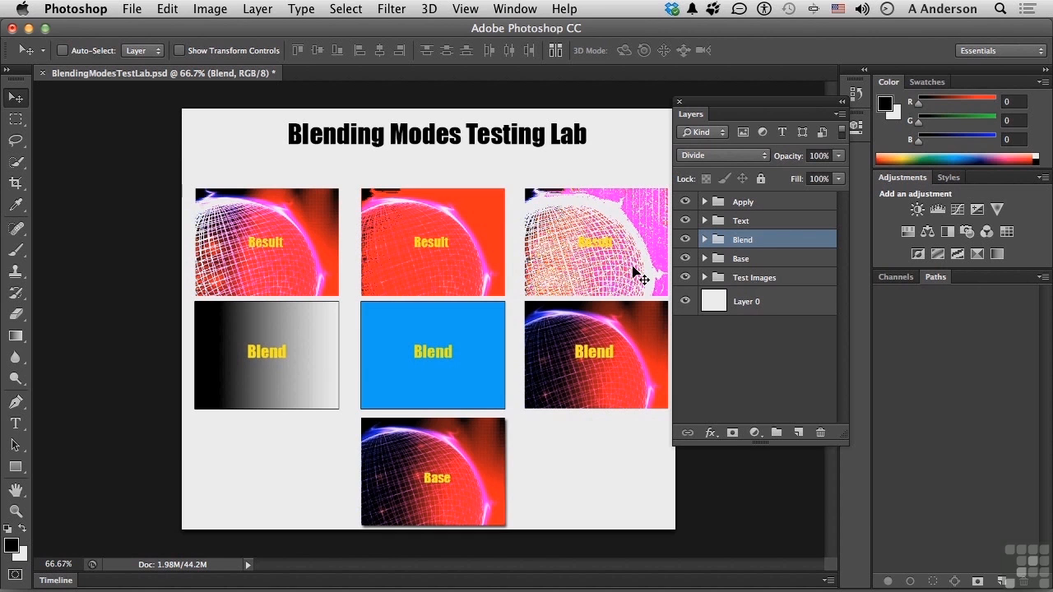
pyautogui.click(723, 154)
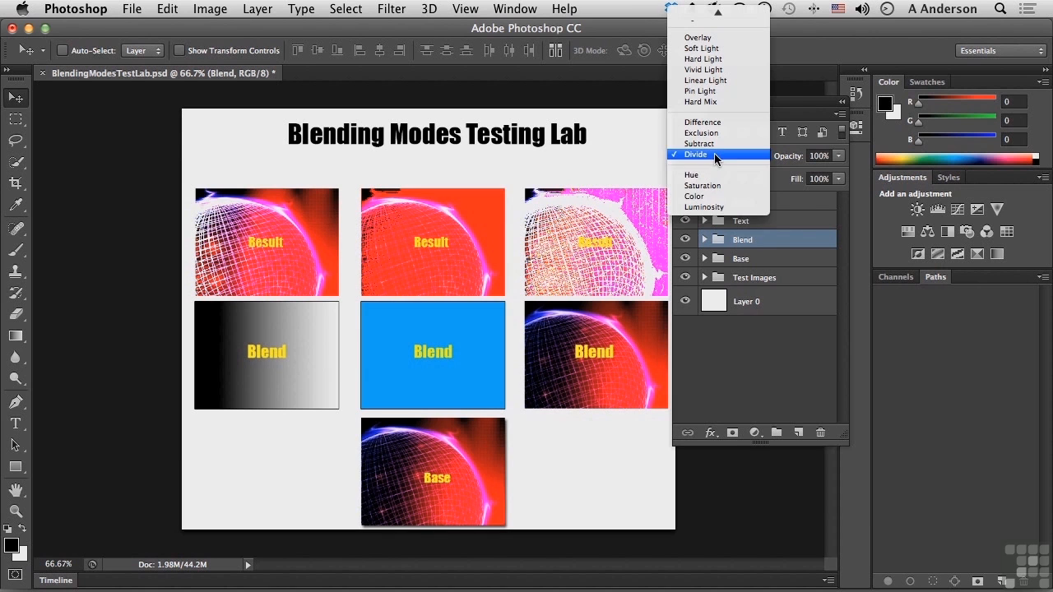
pyautogui.moveTo(714, 178)
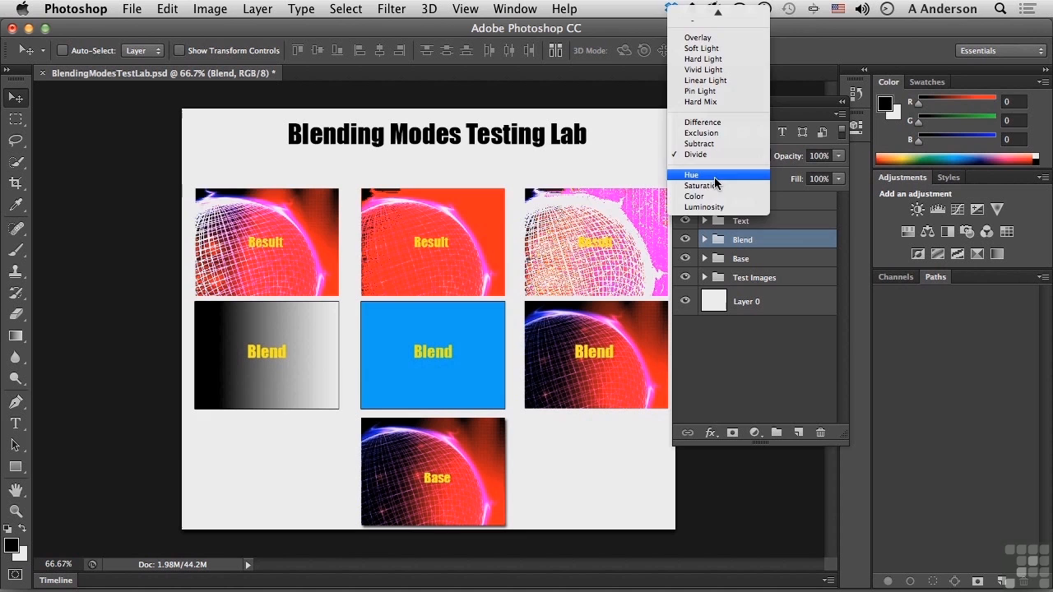
# Set the Blend group to Hue mode.
pyautogui.click(691, 174)
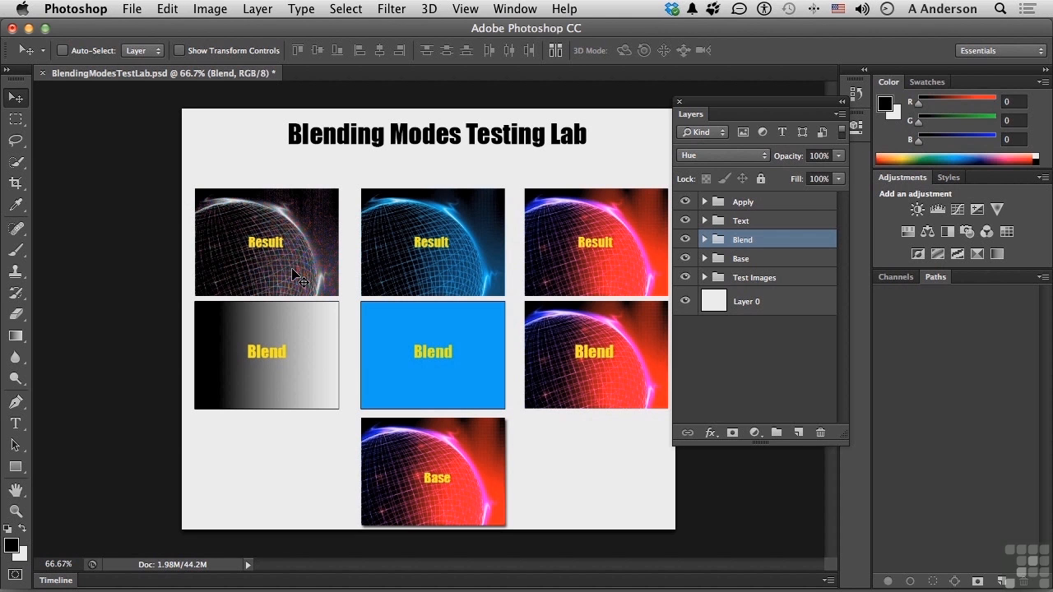
pyautogui.moveTo(445, 278)
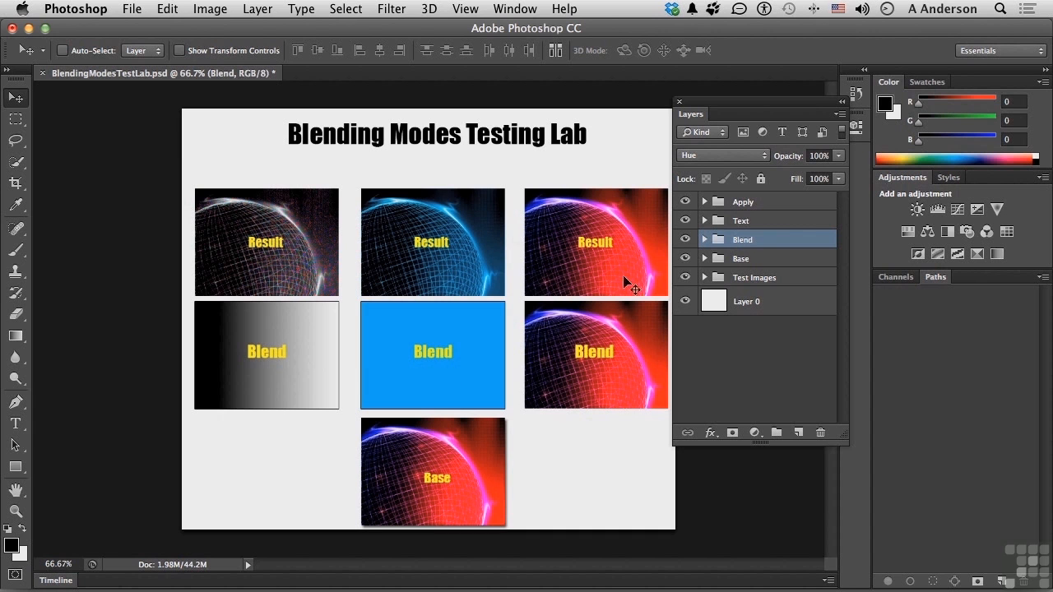
pyautogui.moveTo(629, 345)
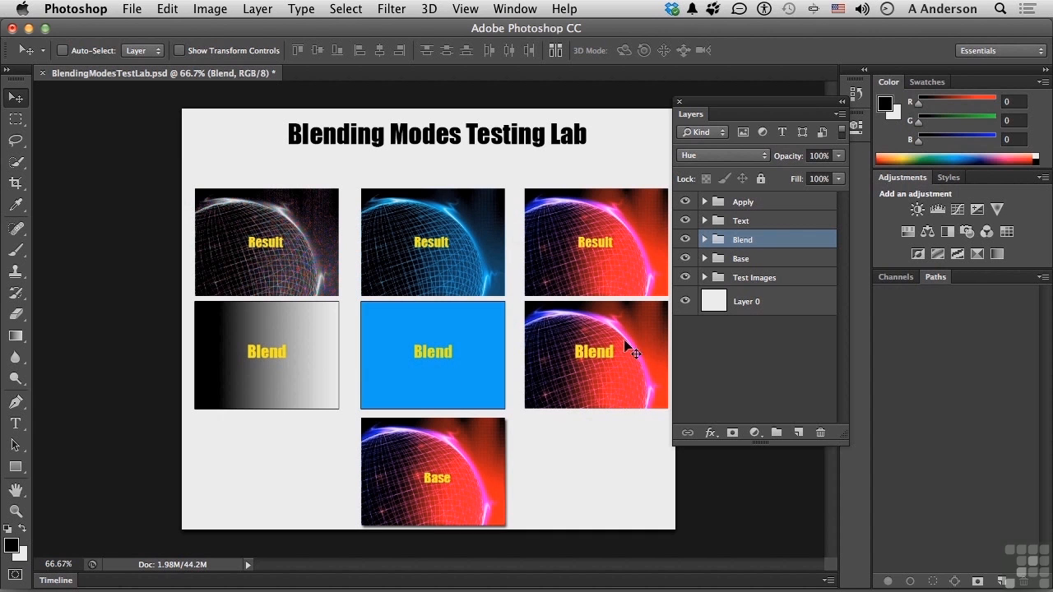
pyautogui.click(721, 155)
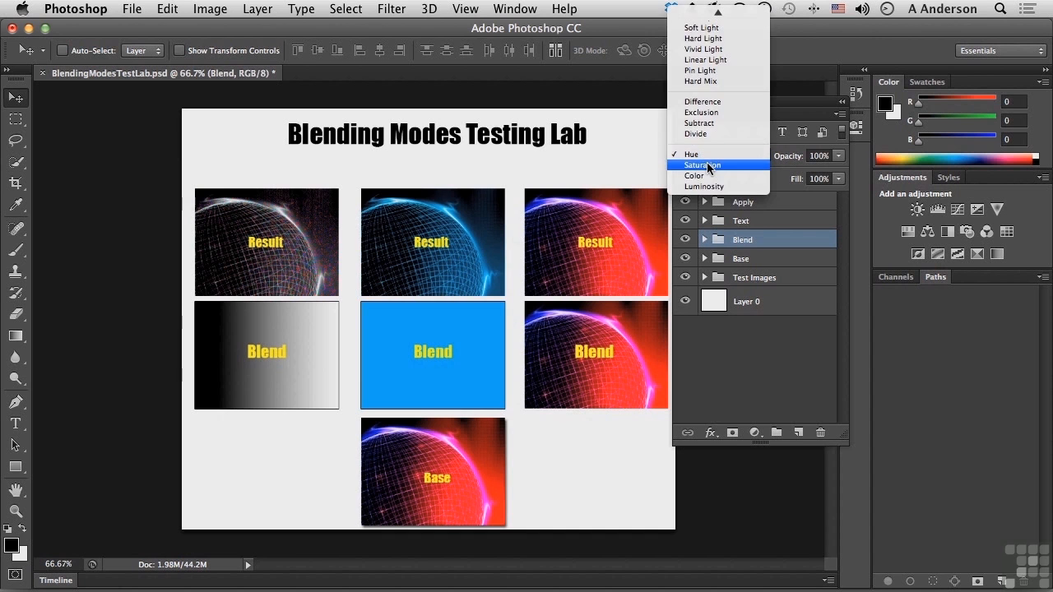
# Set the Blend group to Saturation mode.
pyautogui.click(701, 165)
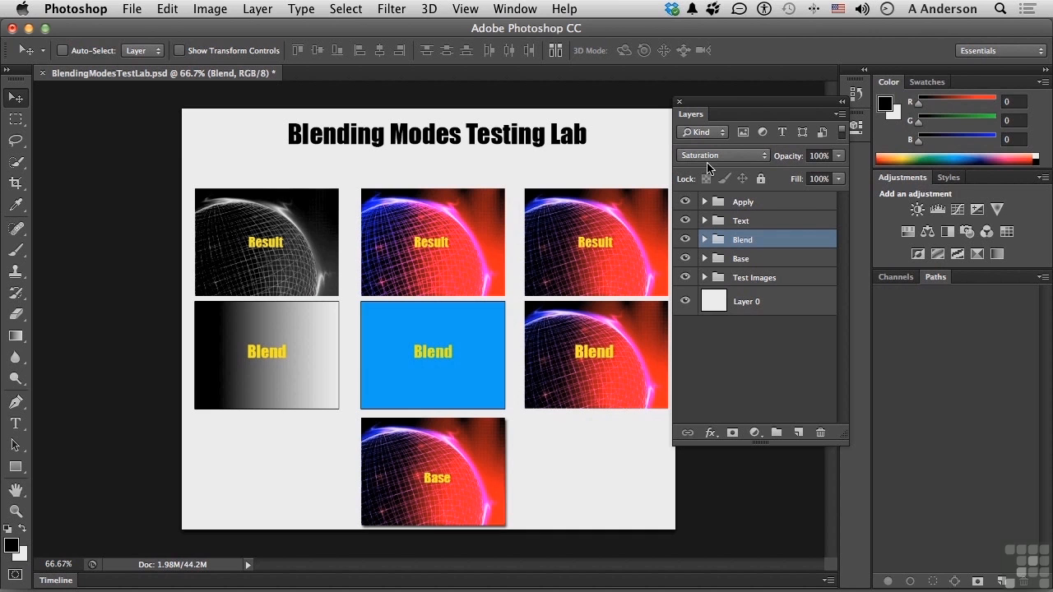
pyautogui.moveTo(609, 270)
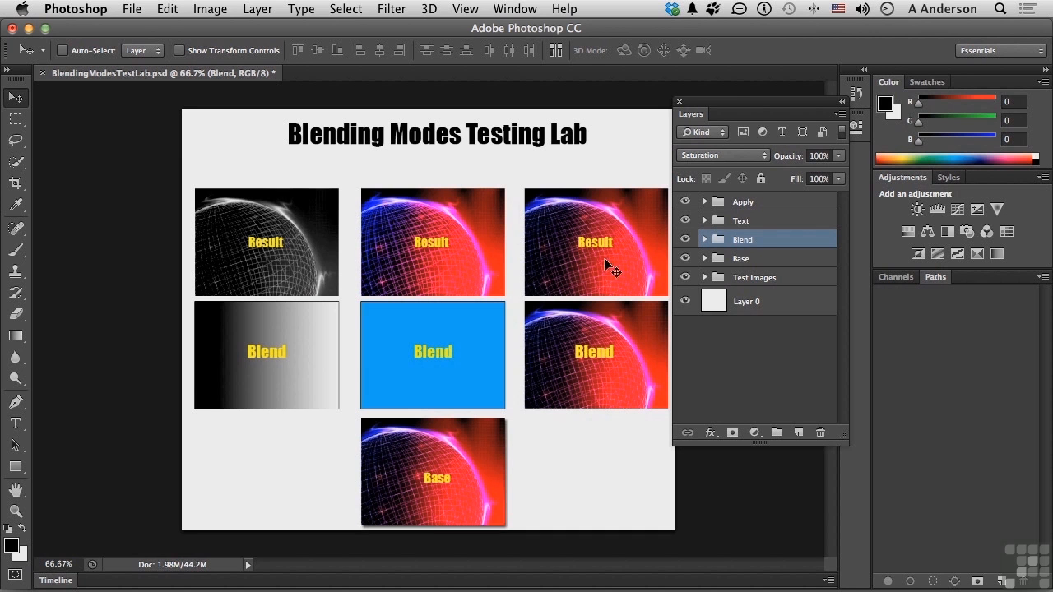
pyautogui.moveTo(481, 340)
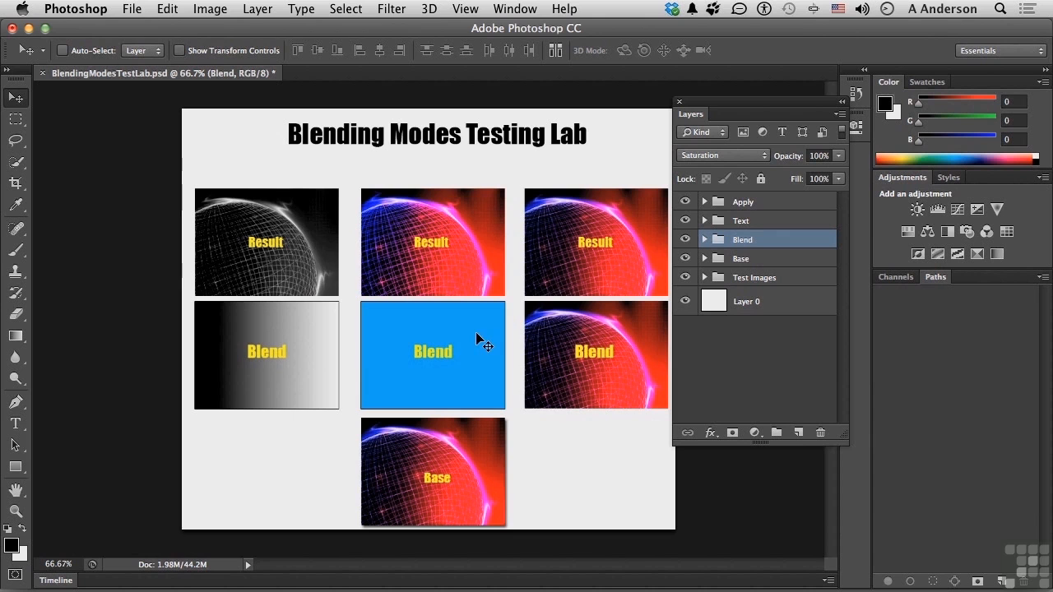
pyautogui.moveTo(234, 194)
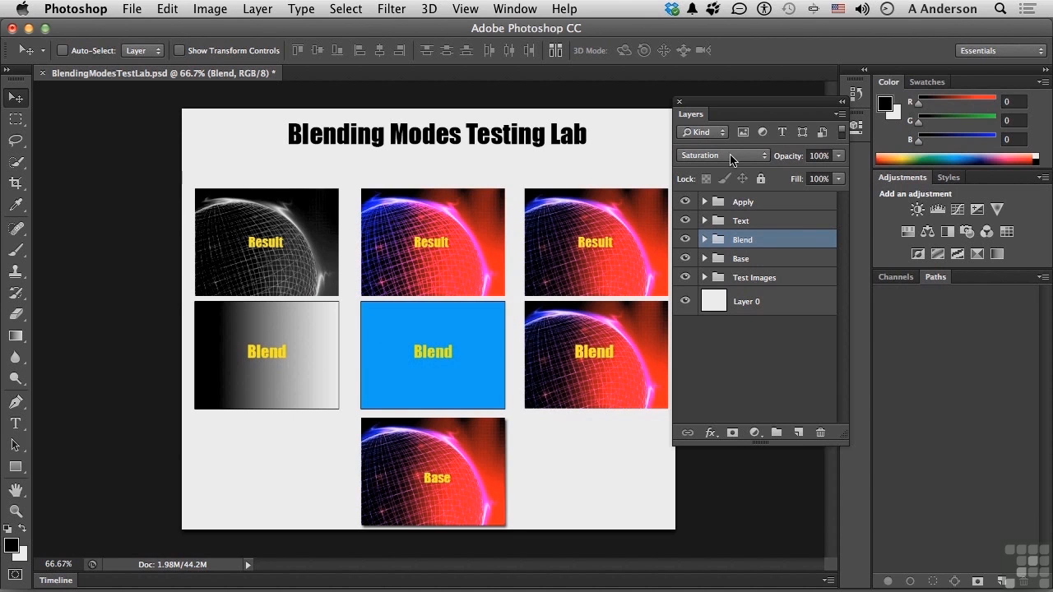
# Switch the Blend group's blend mode to Color.
pyautogui.click(721, 155)
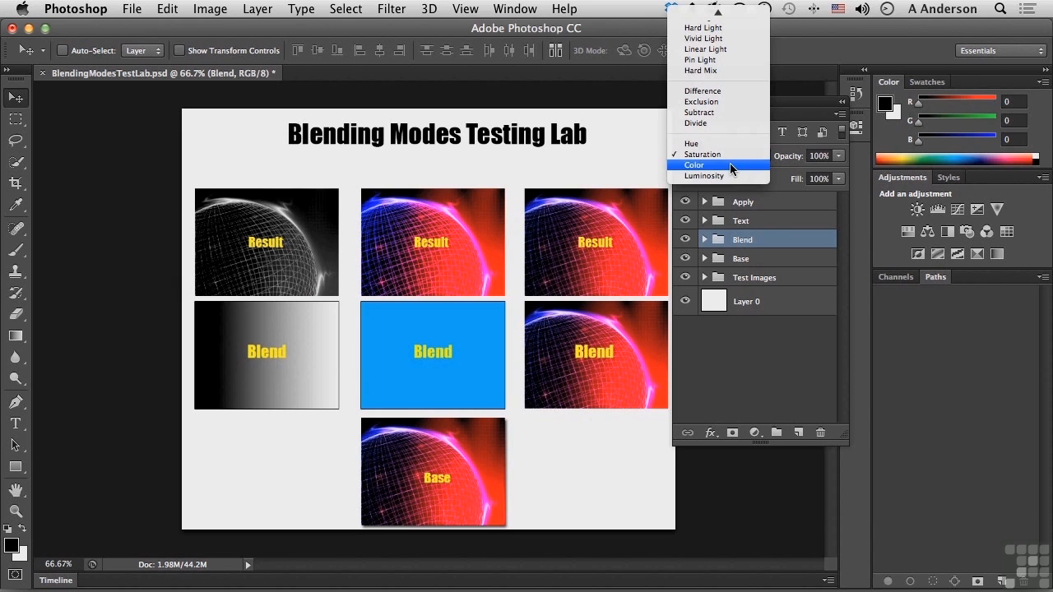
pyautogui.click(694, 164)
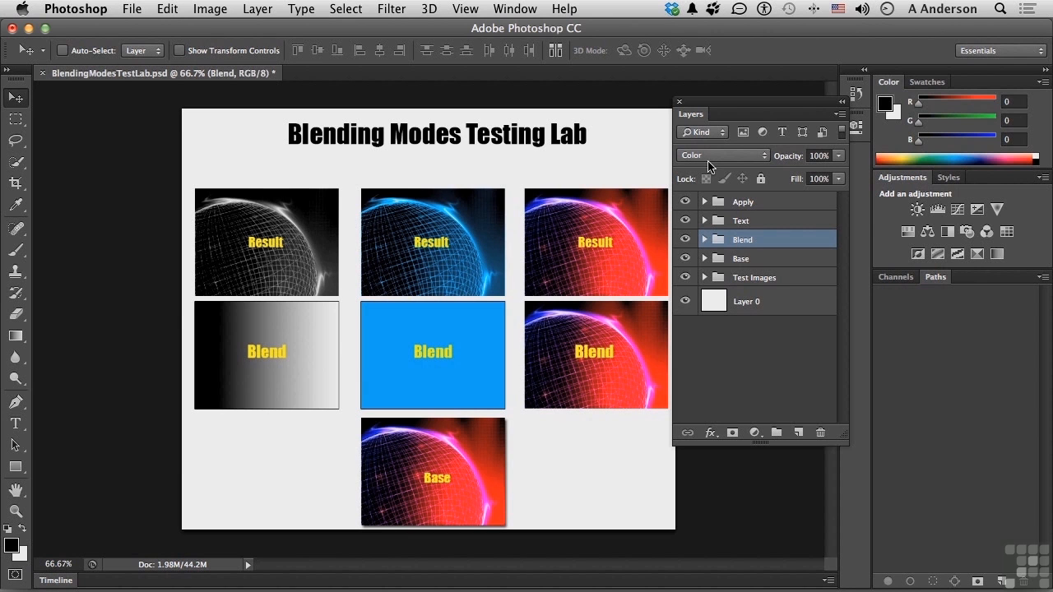
pyautogui.moveTo(428, 255)
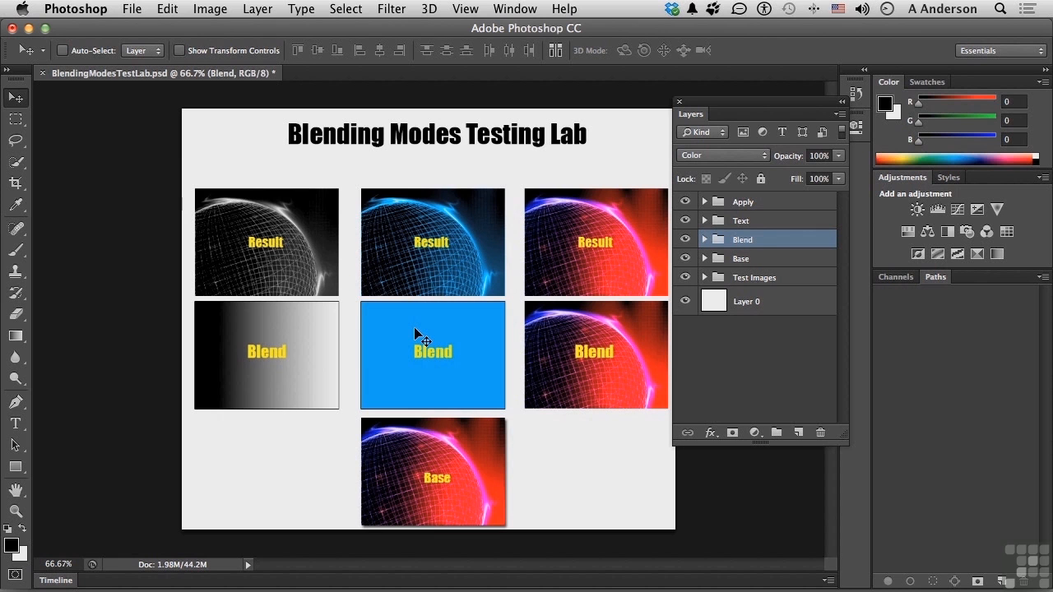
pyautogui.moveTo(444, 293)
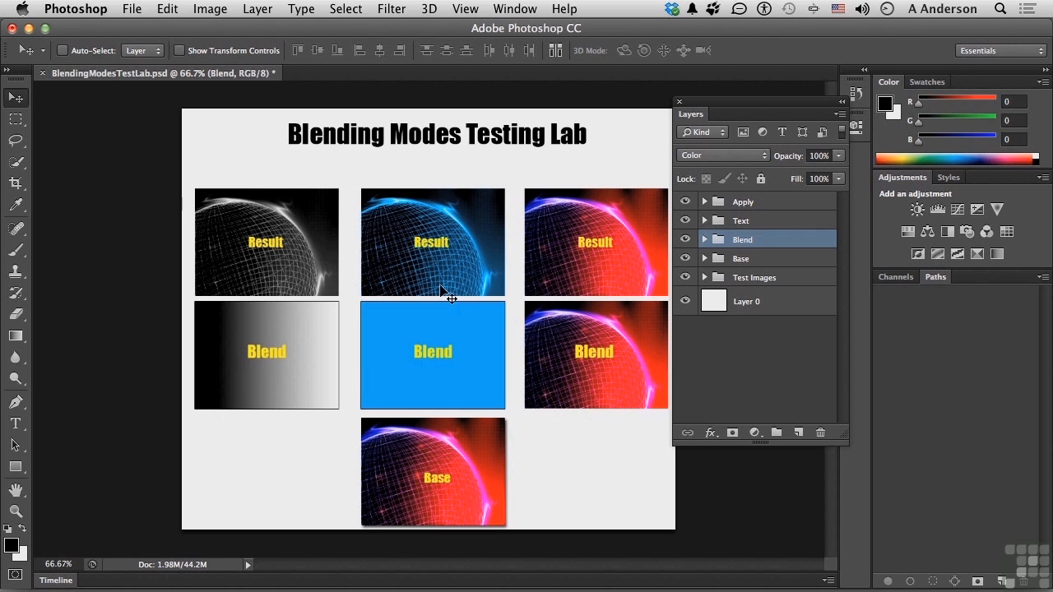
pyautogui.moveTo(262, 320)
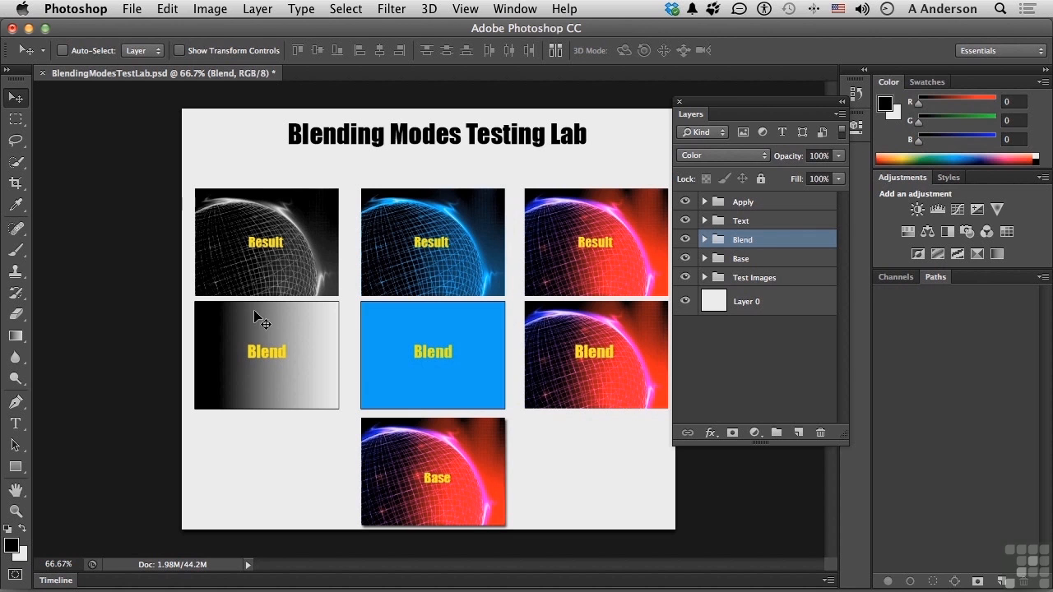
pyautogui.moveTo(609, 341)
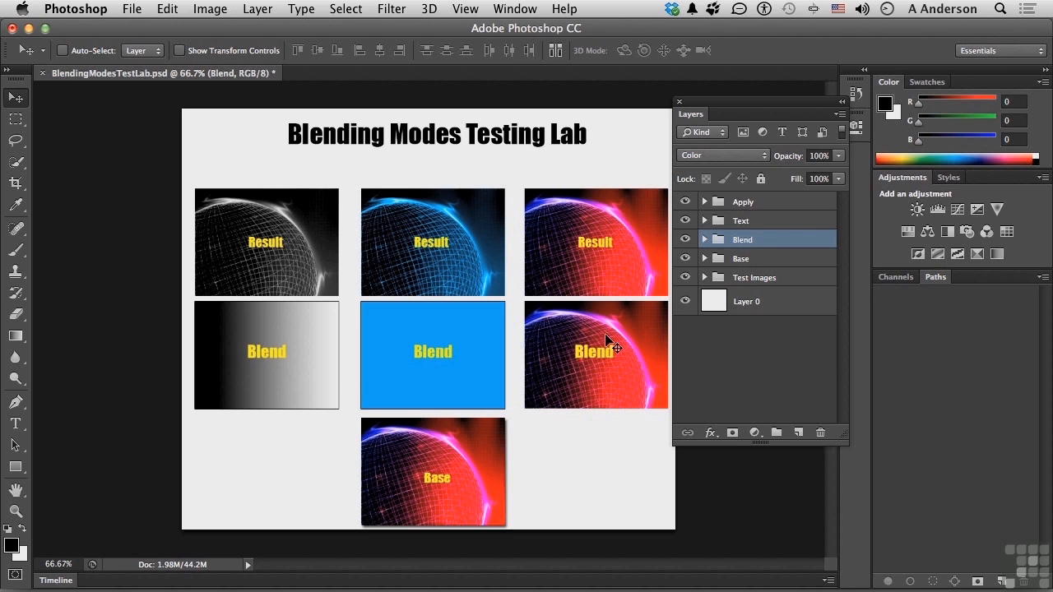
pyautogui.moveTo(708, 168)
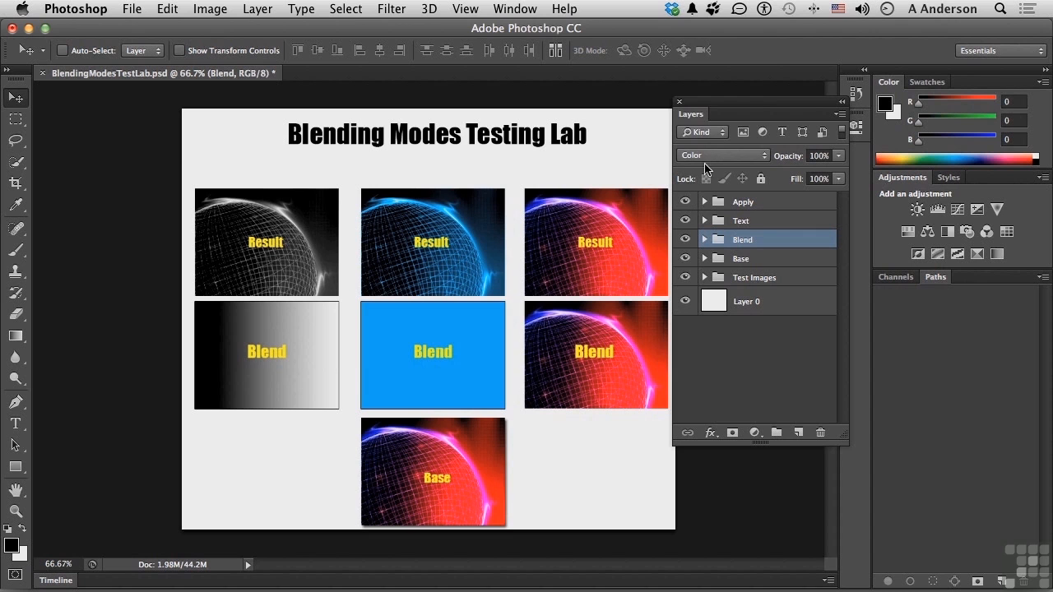
# Switch the Blend group's blend mode to Luminosity.
pyautogui.click(722, 155)
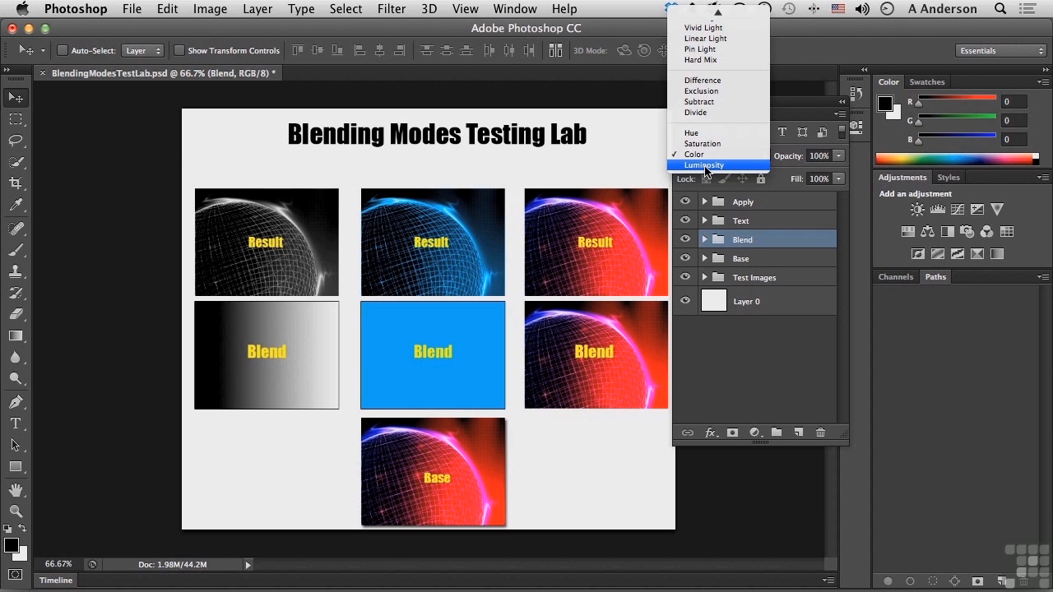
pyautogui.click(705, 165)
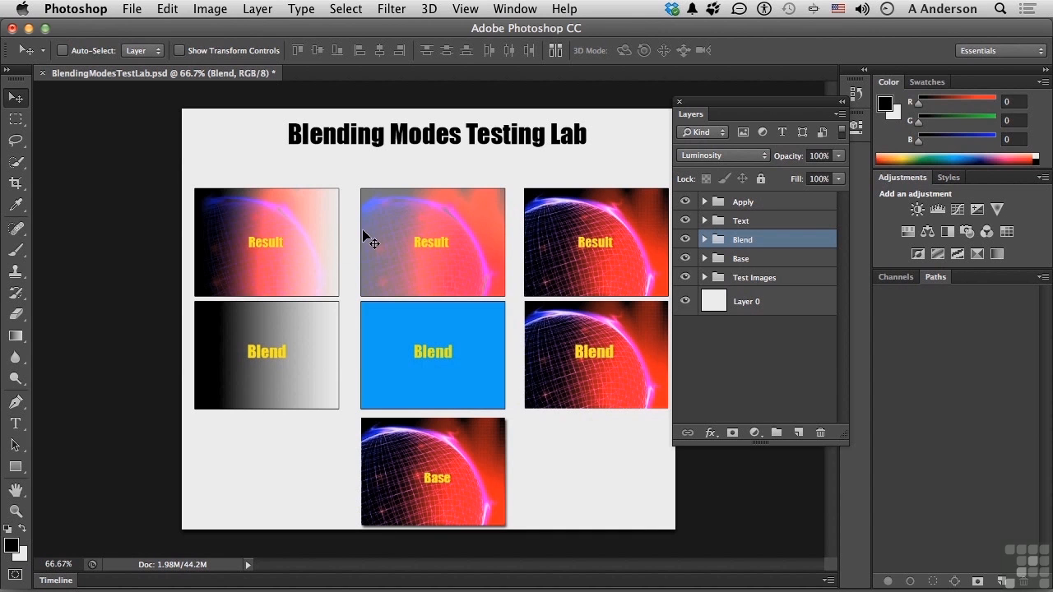
pyautogui.moveTo(556, 363)
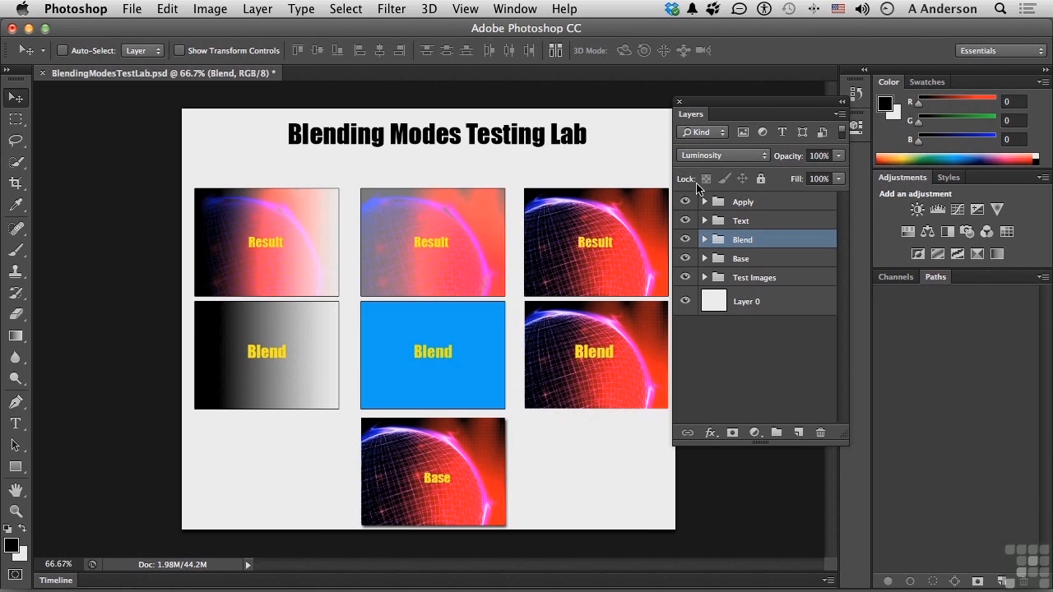
pyautogui.click(723, 155)
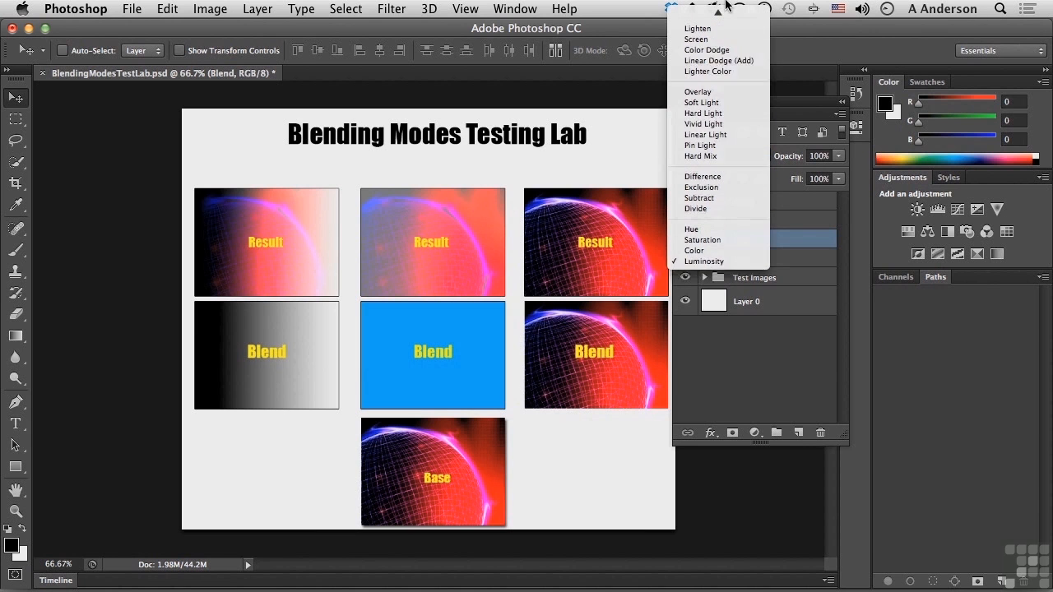